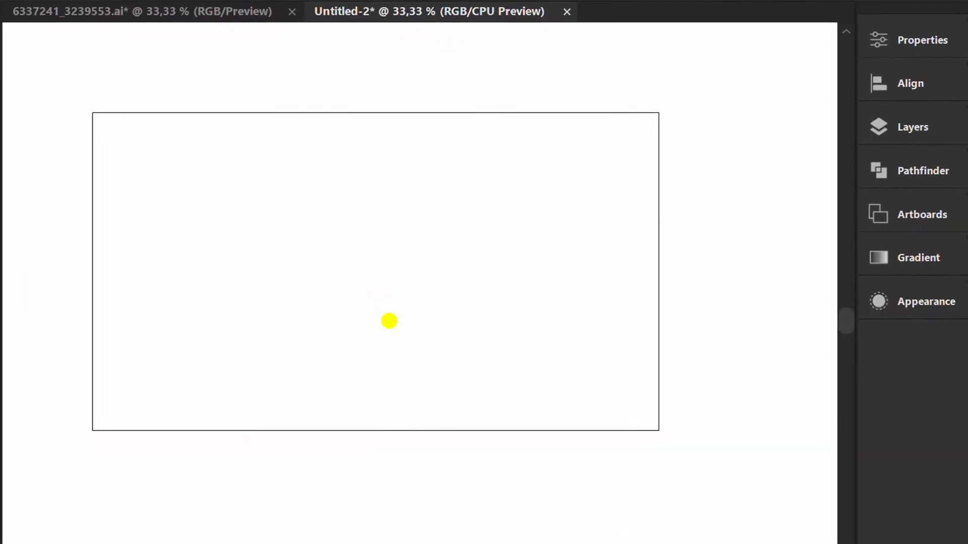
- Place the take-away plastic coffee cup photo as a linked image on the blank artboard
{"action": "key", "text": "ctrl+shift+p"}
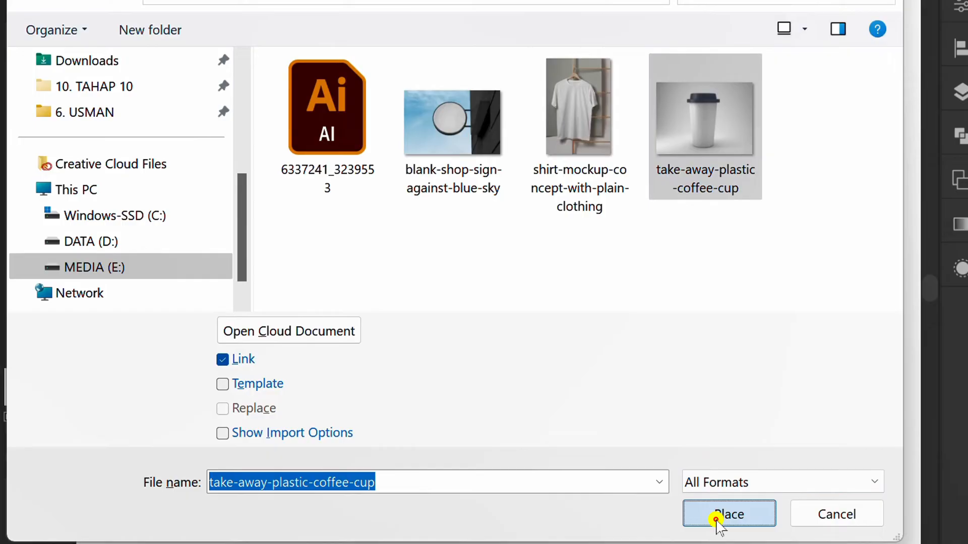
{"action": "left_click", "coordinate": [728, 514]}
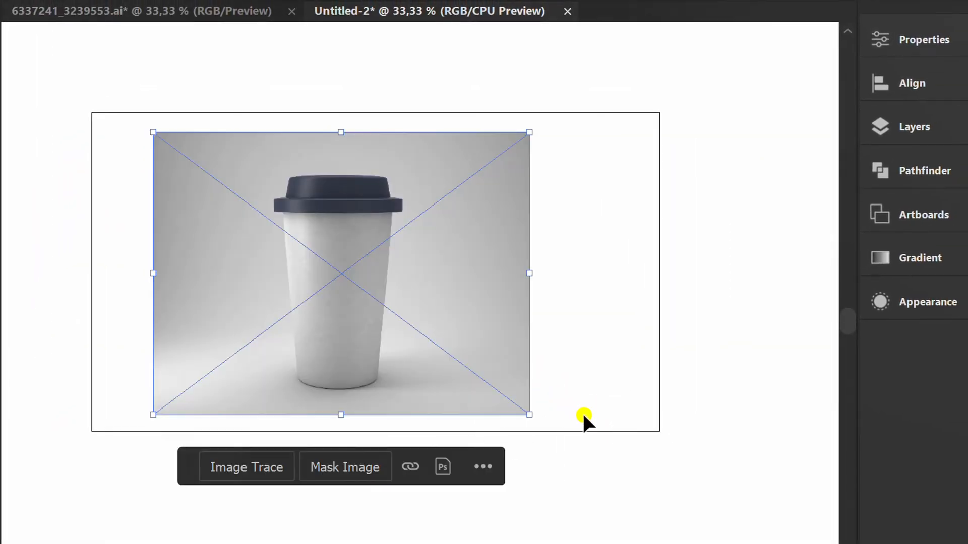
- Align the cup photo to the centre of the artboard via the Align options
{"action": "left_click", "coordinate": [912, 83]}
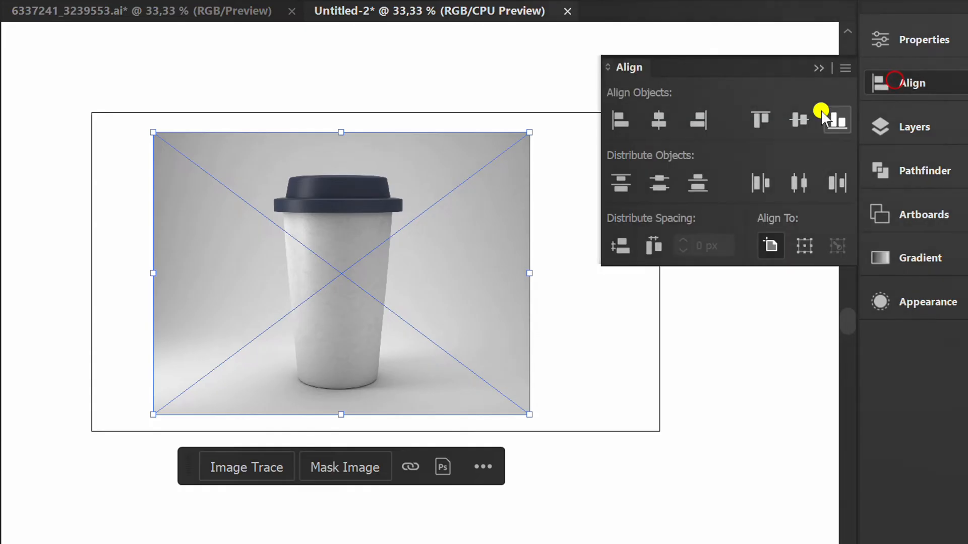
{"action": "left_click", "coordinate": [799, 120]}
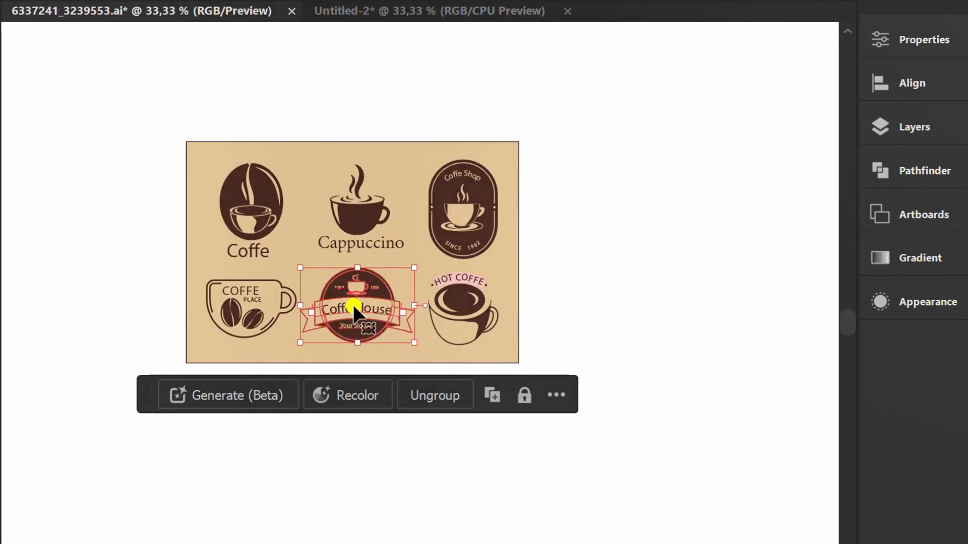
- Copy the Coffe House badge and paste it over the cup photo in Untitled-2
{"action": "key", "text": "Ctrl+c"}
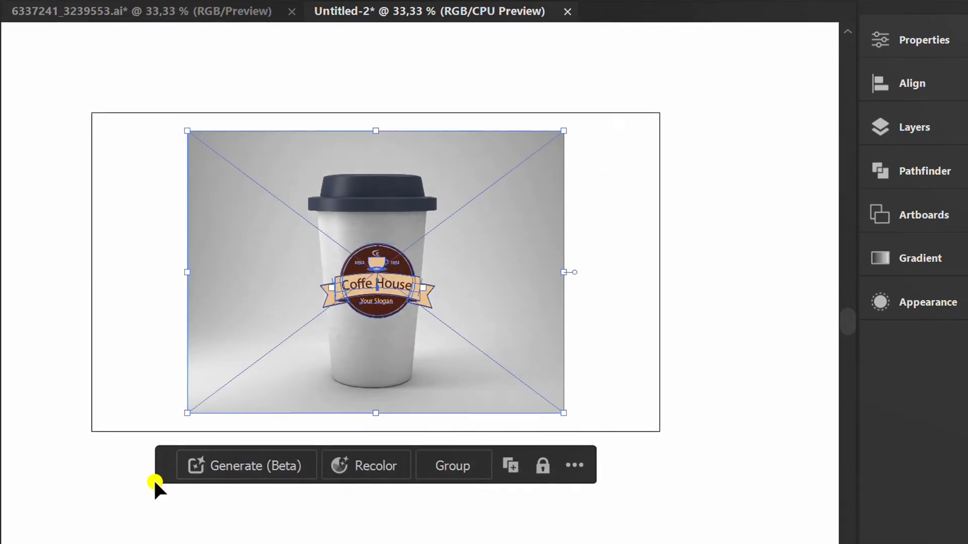
{"action": "left_click", "coordinate": [109, 19]}
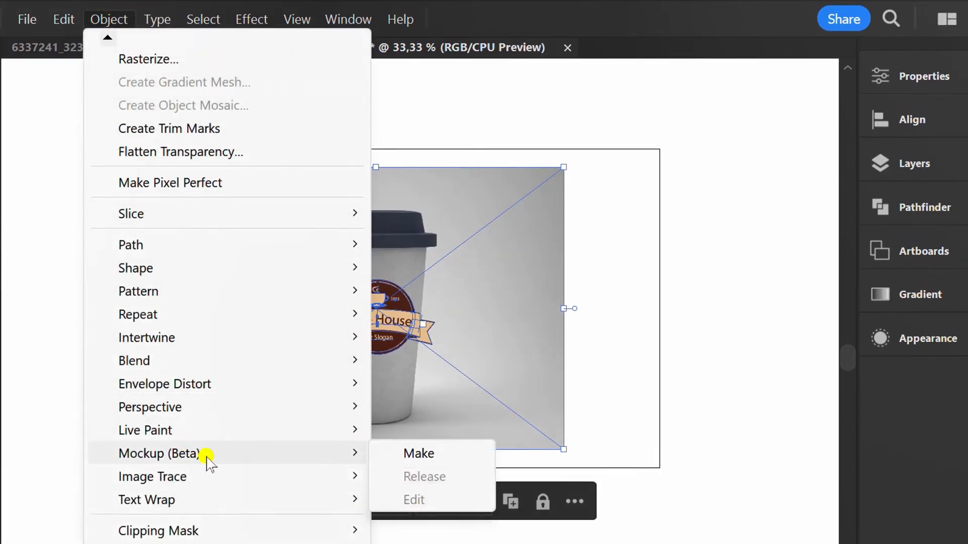
- Make a Mockup (Beta) from the cup photo and badge so the badge wraps onto the cup
{"action": "left_click", "coordinate": [418, 453]}
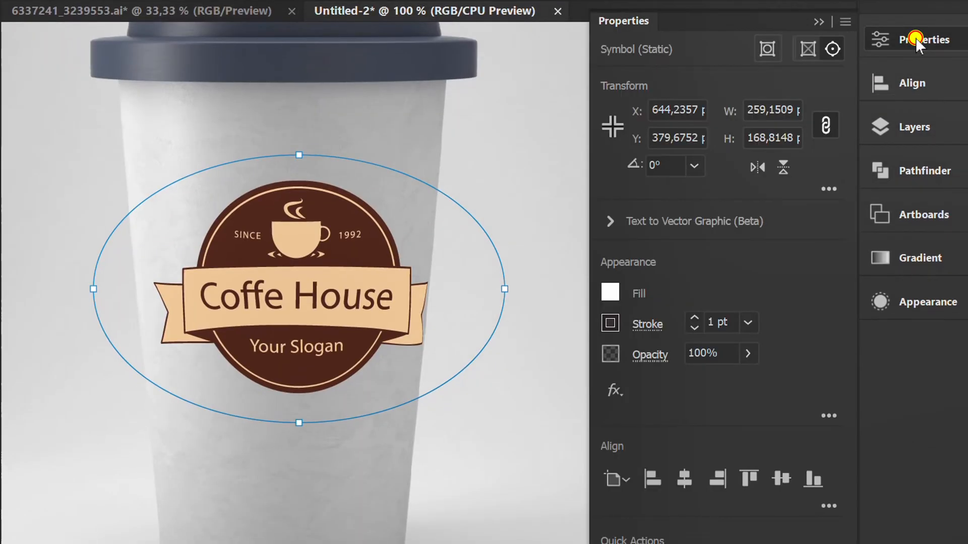
{"action": "mouse_move", "coordinate": [826, 125]}
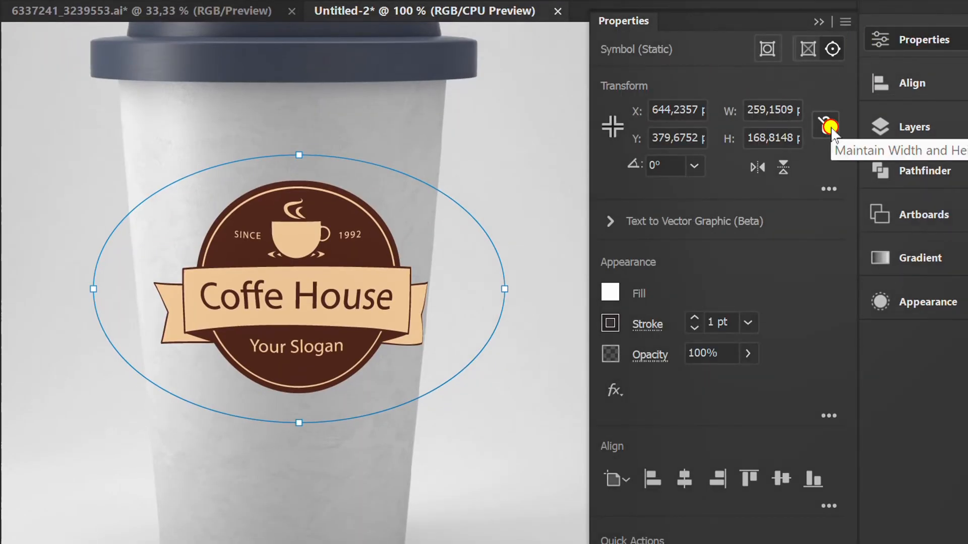
- Lock the badge's width-height proportions so it resizes to 300 px wide uniformly
{"action": "left_click", "coordinate": [825, 125]}
{"action": "type", "text": "300"}
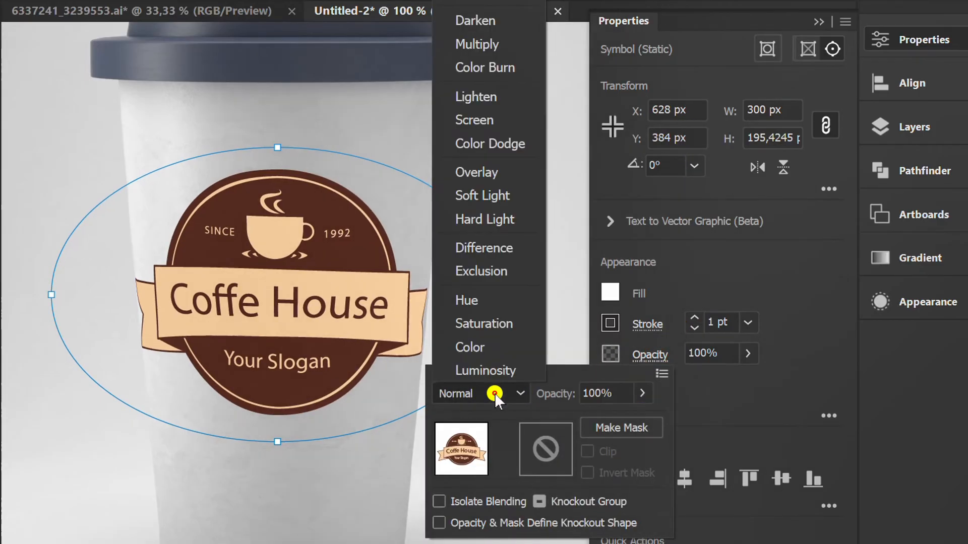
{"action": "left_click", "coordinate": [477, 43]}
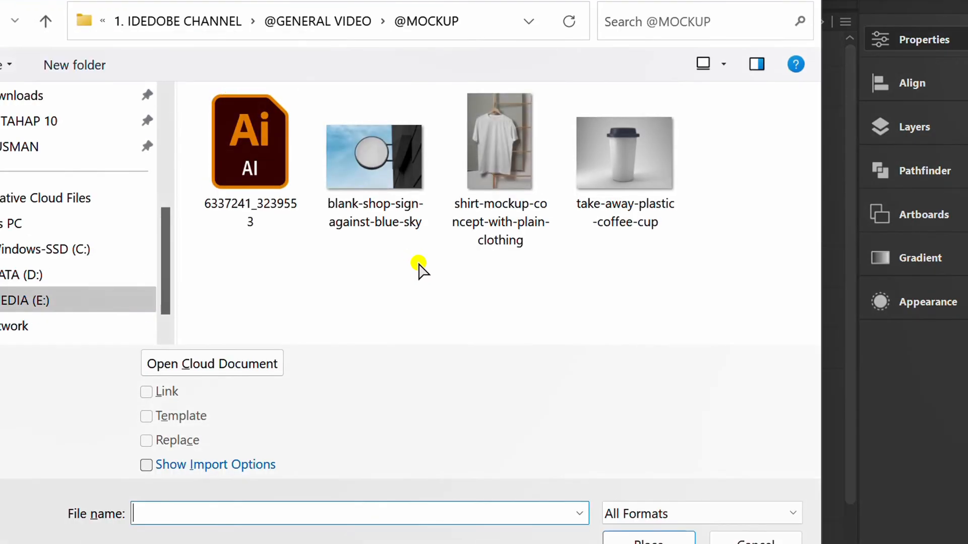
- Place the shirt-mockup-concept-with-plain-clothing photo on the canvas beside the cup
{"action": "left_click", "coordinate": [499, 141]}
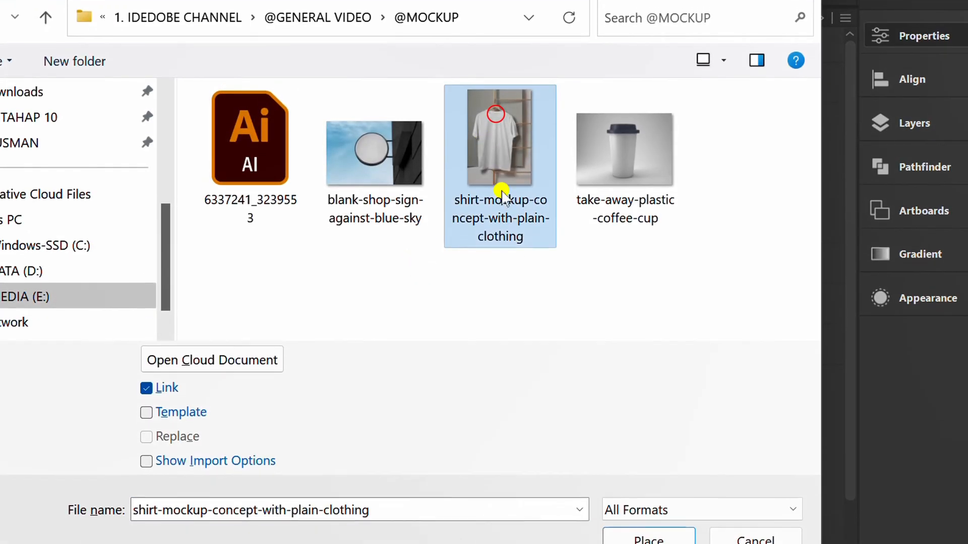
{"action": "left_click", "coordinate": [647, 538]}
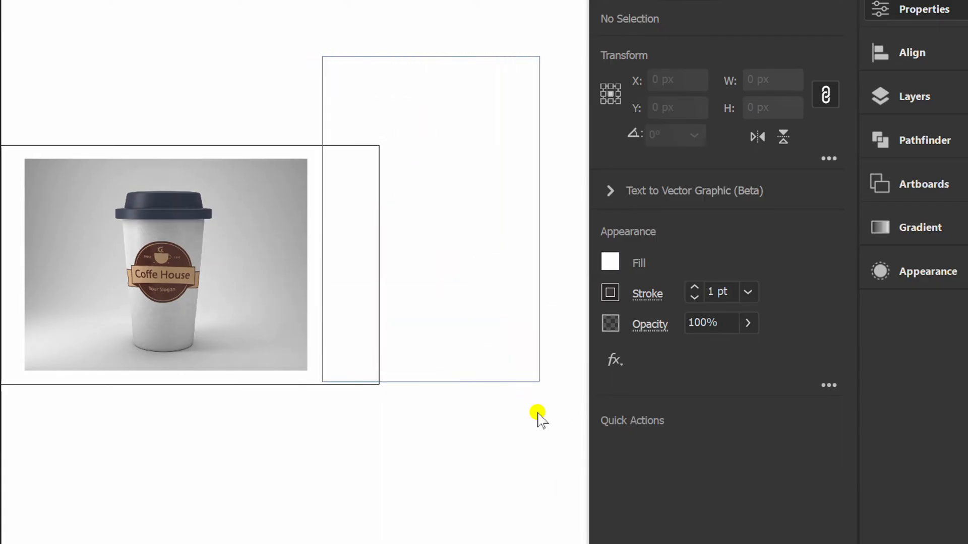
{"action": "left_click", "coordinate": [422, 8]}
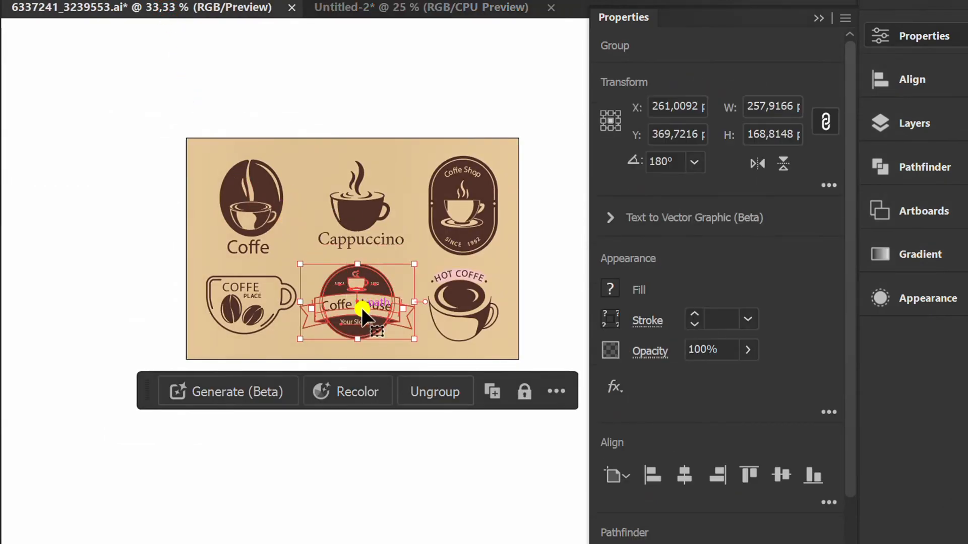
{"action": "mouse_move", "coordinate": [306, 227]}
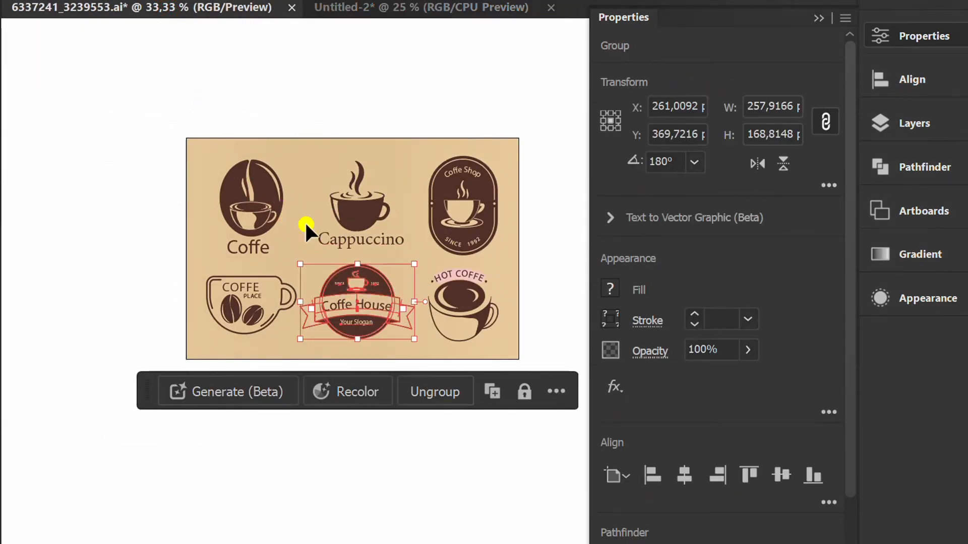
- Paste the copied Coffe House badge onto the shirt's chest in Untitled-2
{"action": "left_click", "coordinate": [419, 8]}
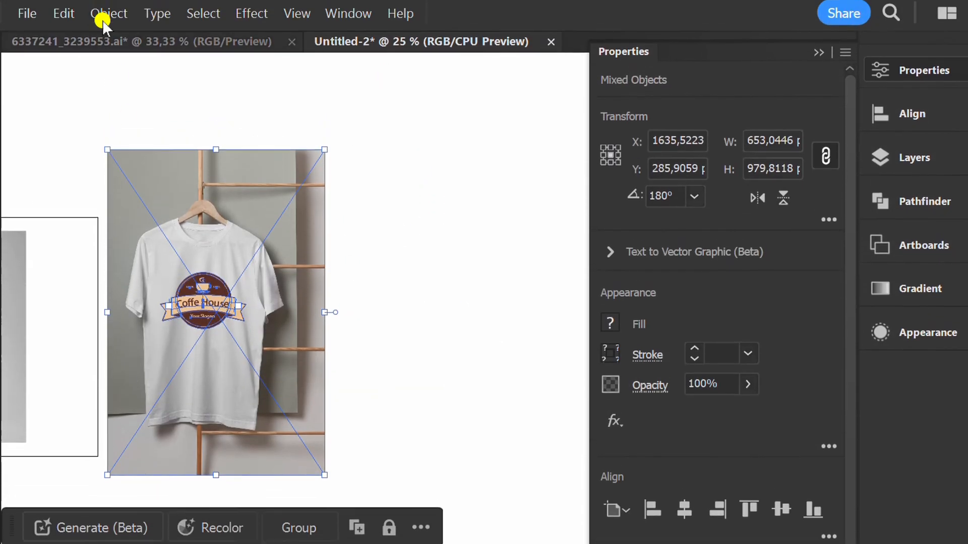
- Make a Mockup (Beta) from the shirt photo and badge, dismissing the template panel
{"action": "left_click", "coordinate": [109, 15]}
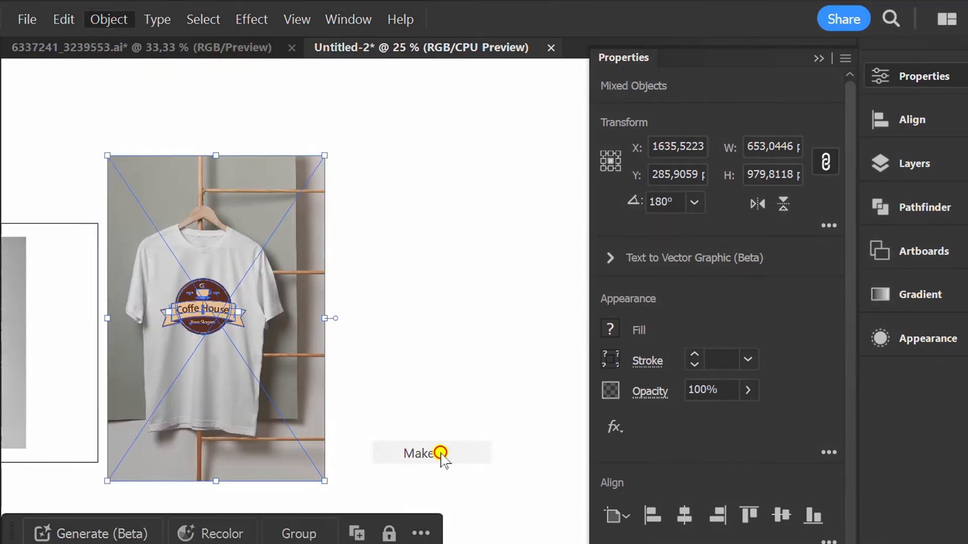
{"action": "left_click", "coordinate": [422, 454]}
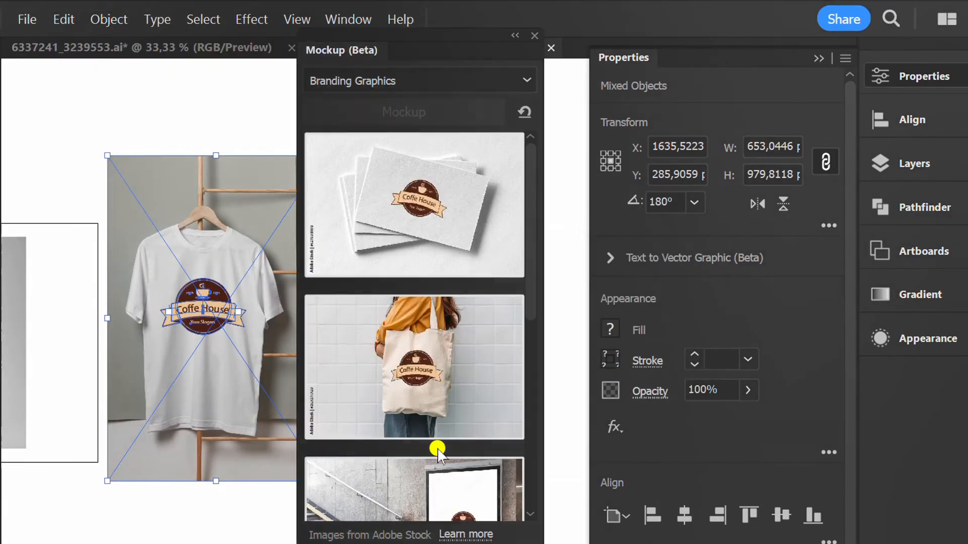
{"action": "left_click", "coordinate": [548, 48]}
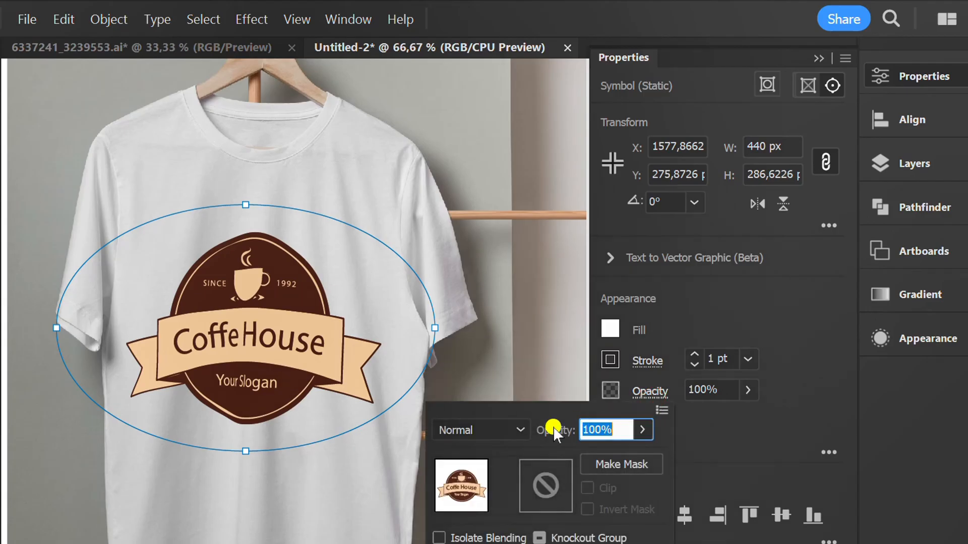
- Set the shirt badge's blend mode to Multiply in the Transparency panel and finish
{"action": "left_click", "coordinate": [481, 431]}
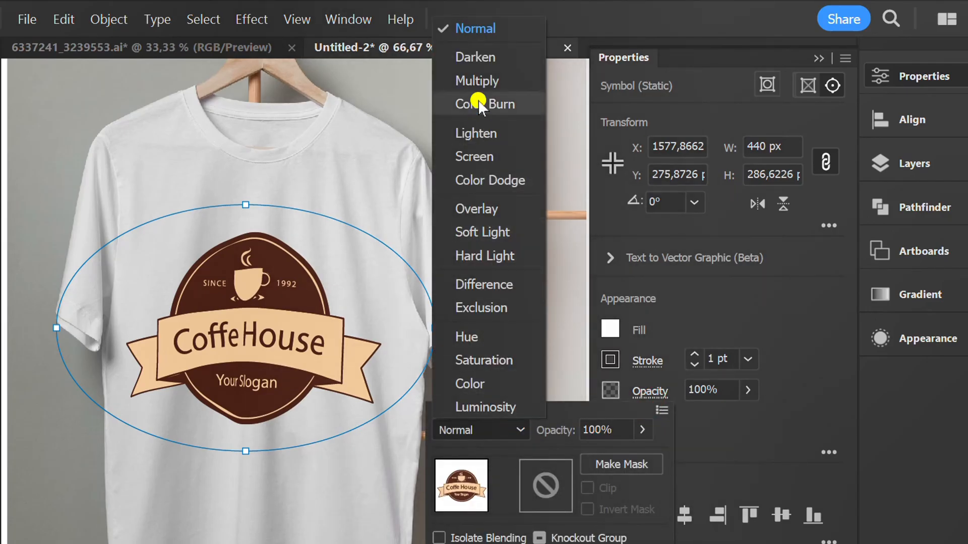
{"action": "left_click", "coordinate": [477, 80]}
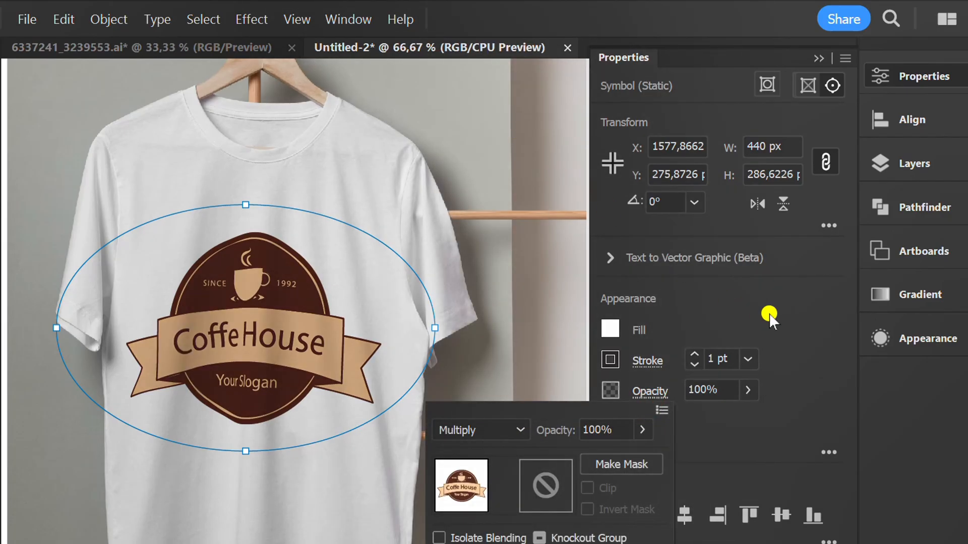
{"action": "left_click", "coordinate": [710, 390]}
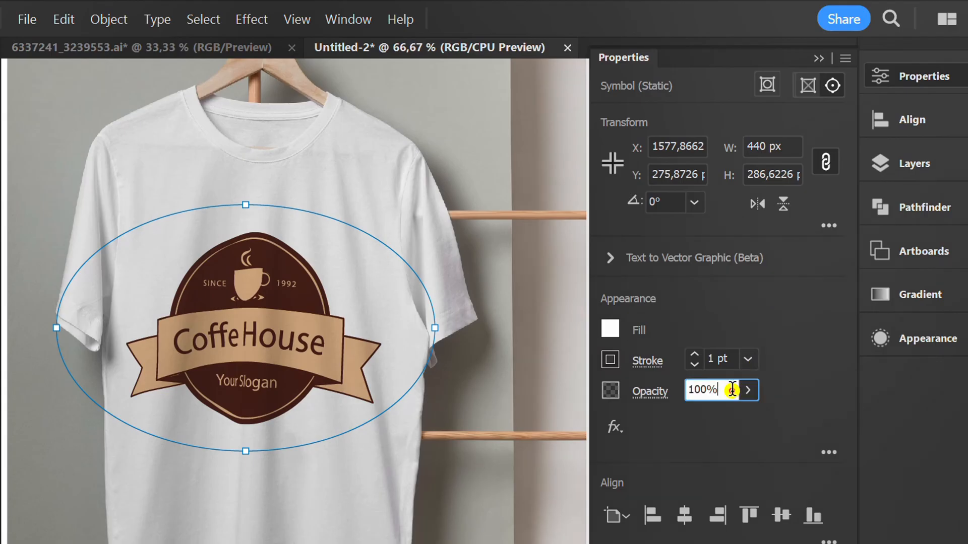
{"action": "triple_click", "coordinate": [701, 389]}
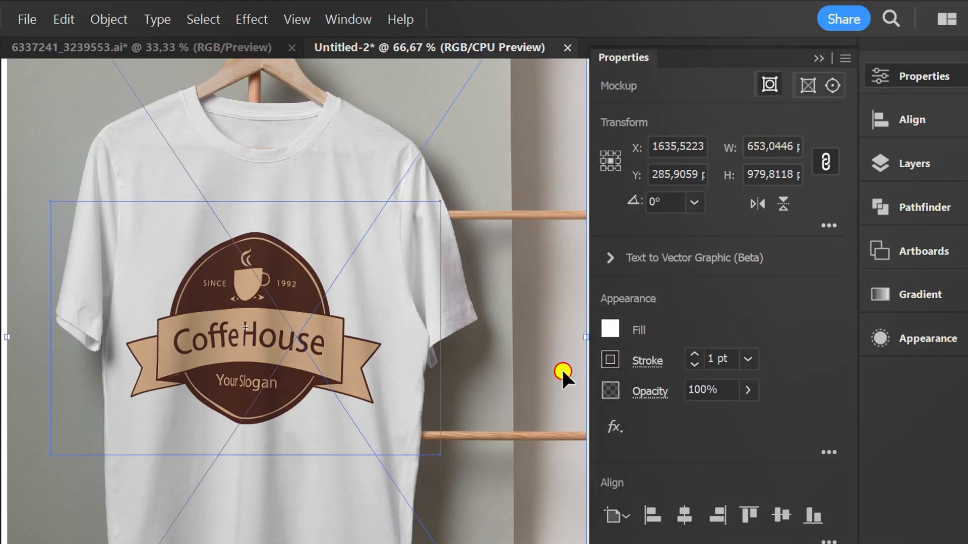
{"action": "left_click", "coordinate": [817, 58]}
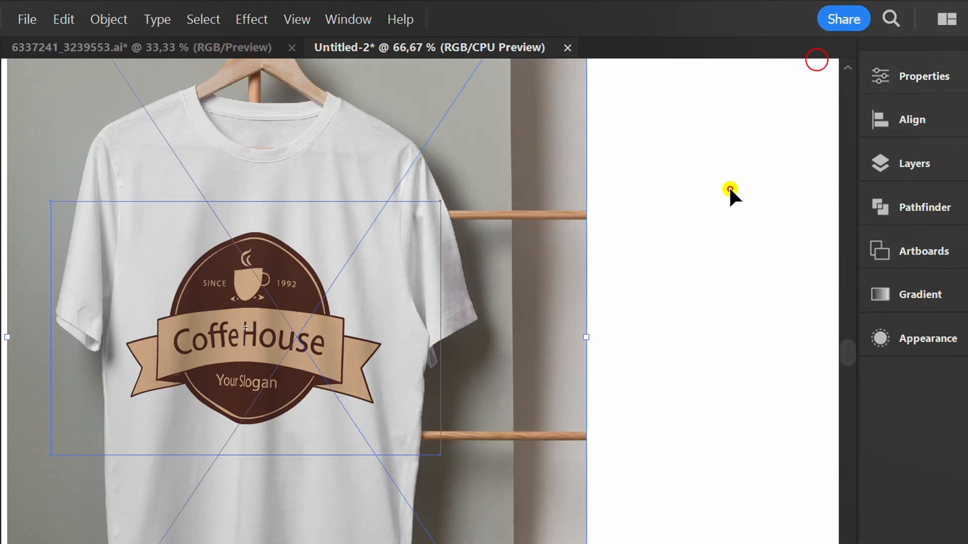